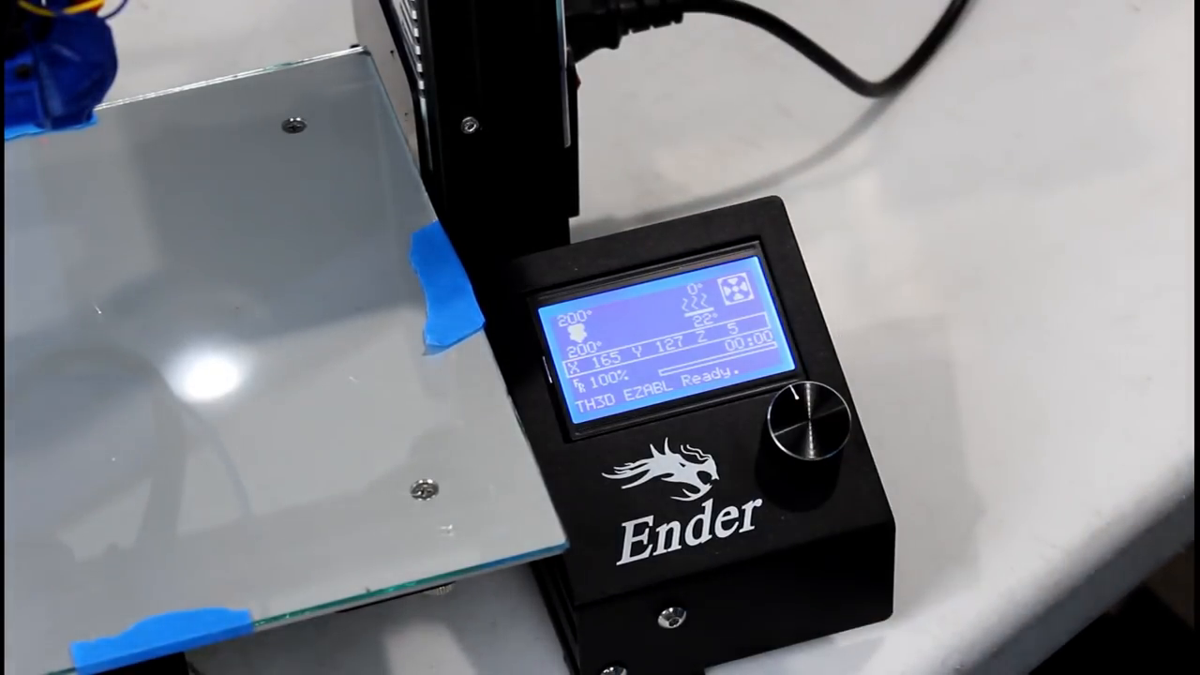
Highlight the M92 E93 new-E-steps line in the PDF guide for copying.
{"action": "left_click", "coordinate": [807, 412]}
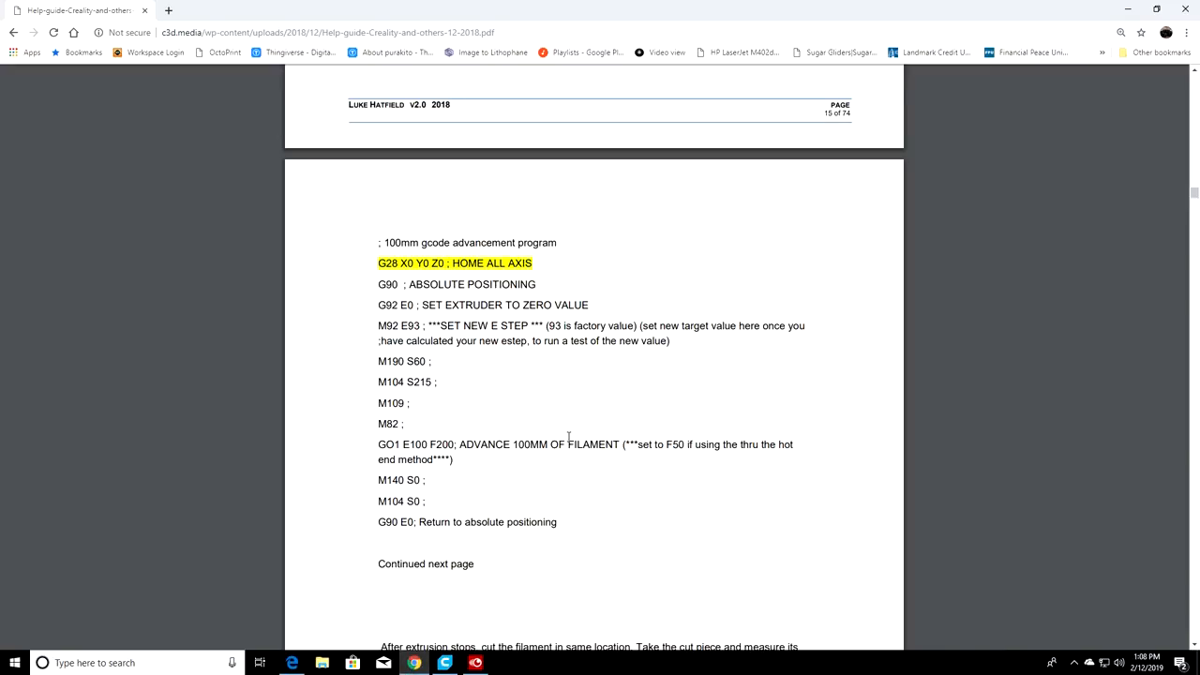
{"action": "mouse_move", "coordinate": [495, 364]}
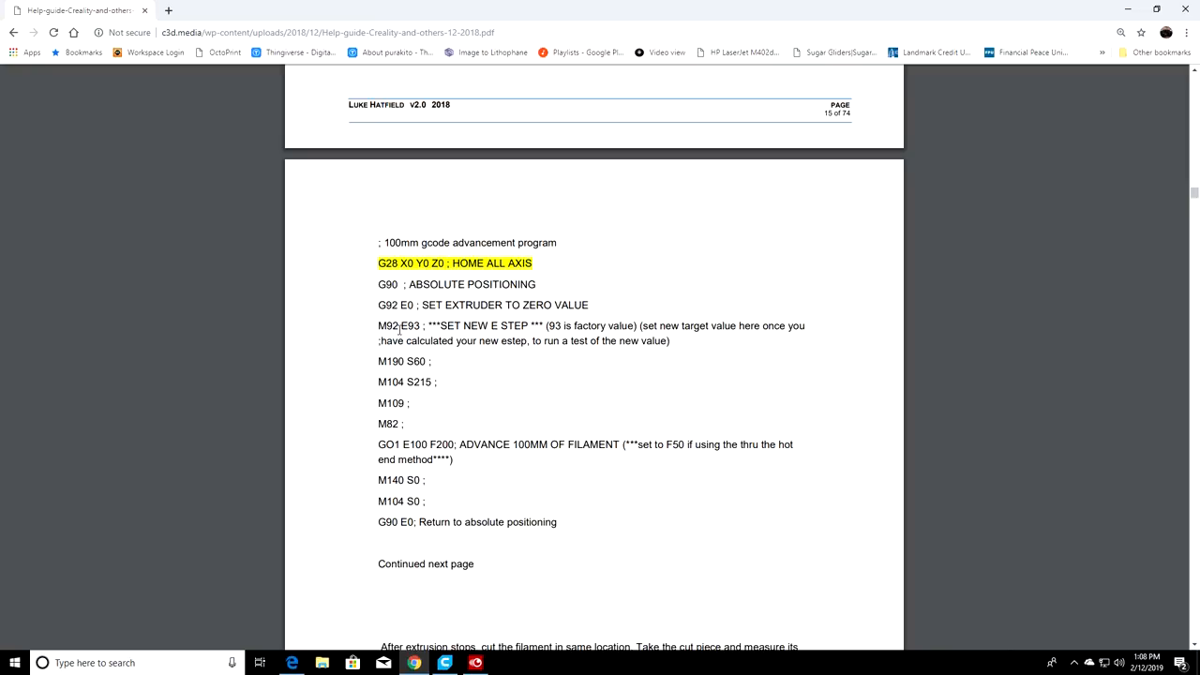
{"action": "left_click_drag", "start_coordinate": [379, 327], "coordinate": [479, 326]}
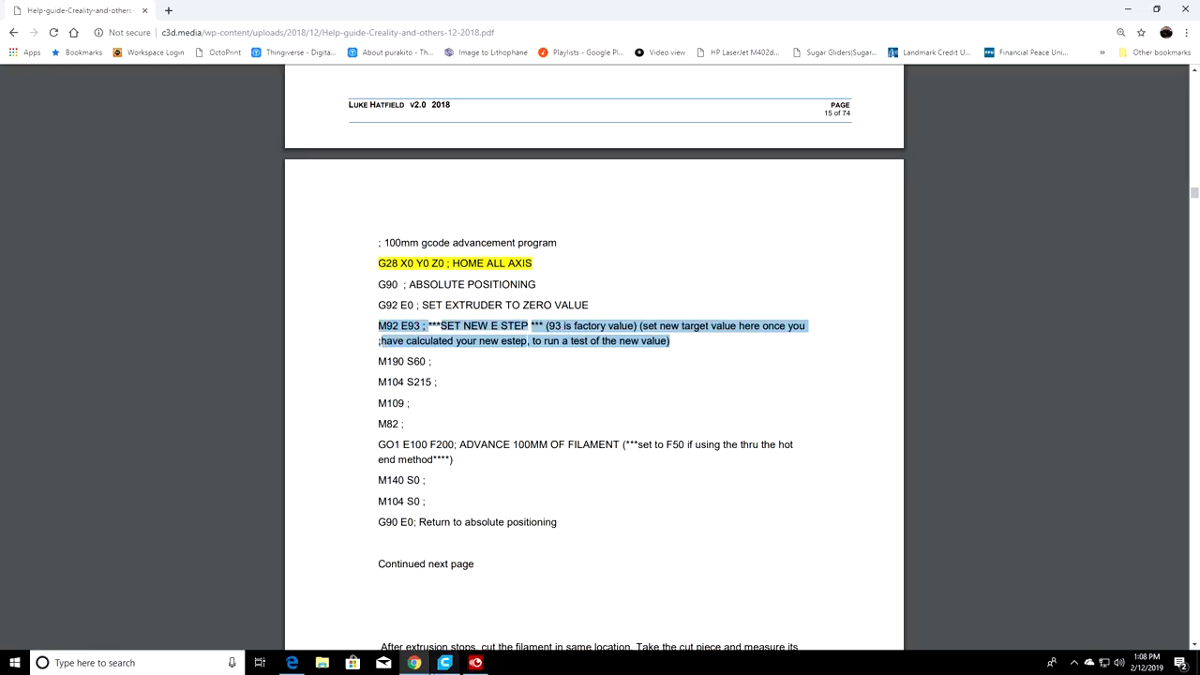
In Cura's Manage Printers list, select the Creality Ender-3 Test printer.
{"action": "left_click", "coordinate": [444, 663]}
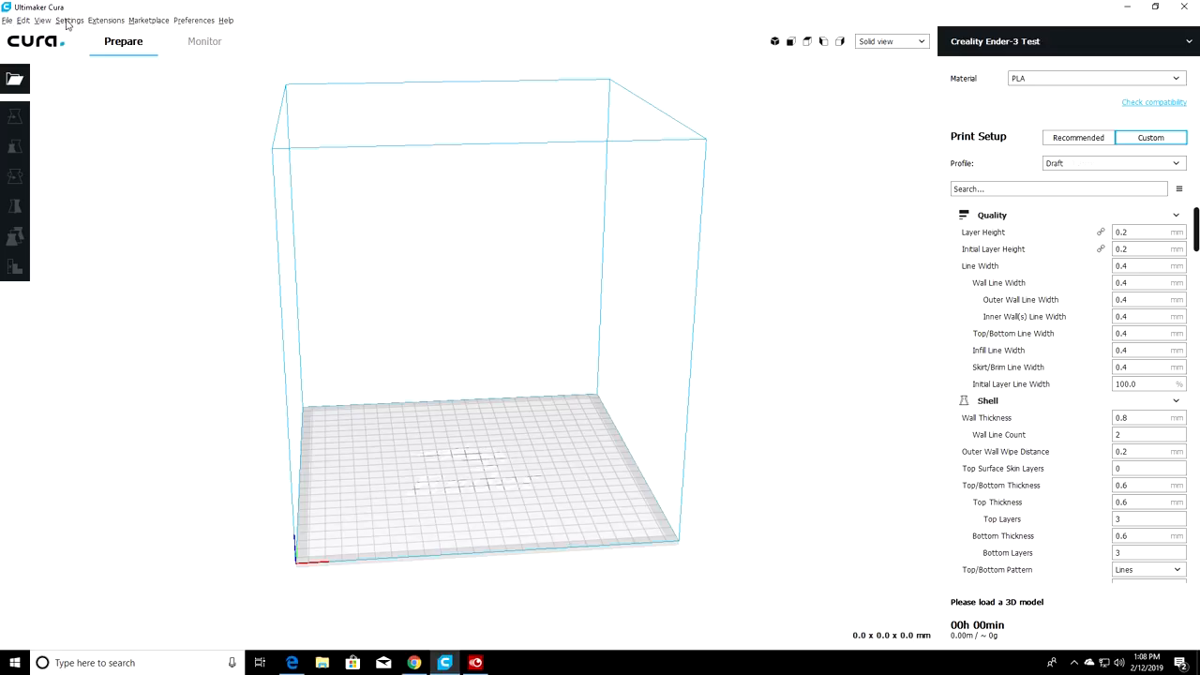
{"action": "left_click", "coordinate": [69, 19]}
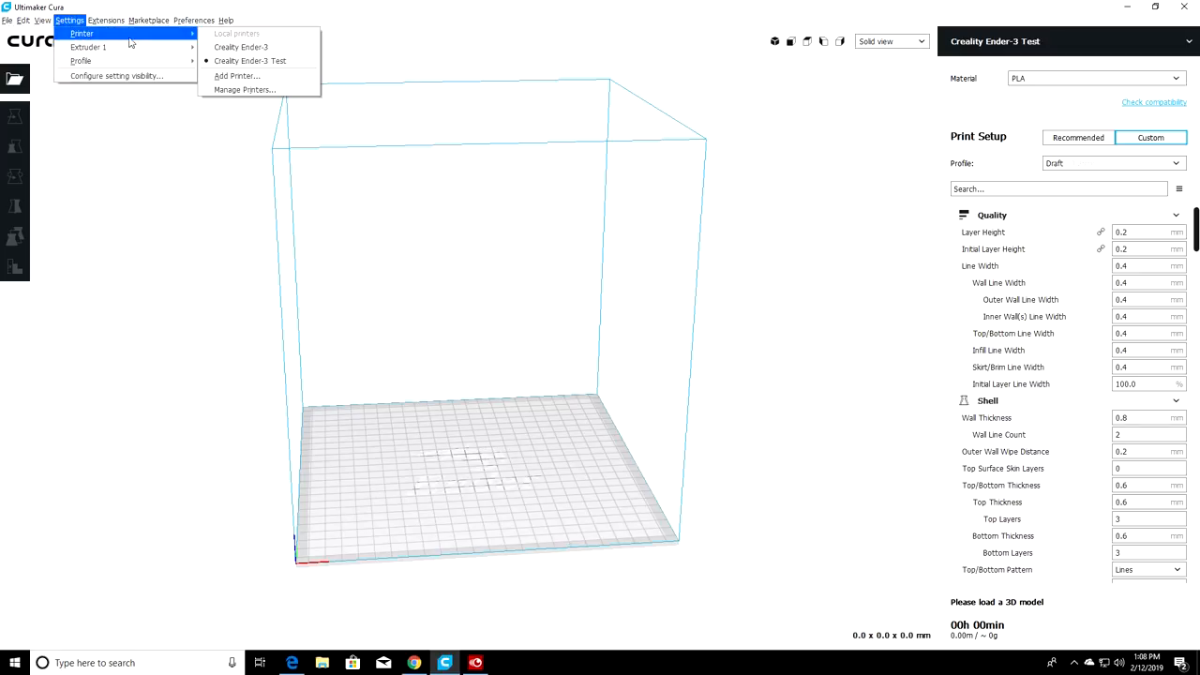
{"action": "mouse_move", "coordinate": [236, 75]}
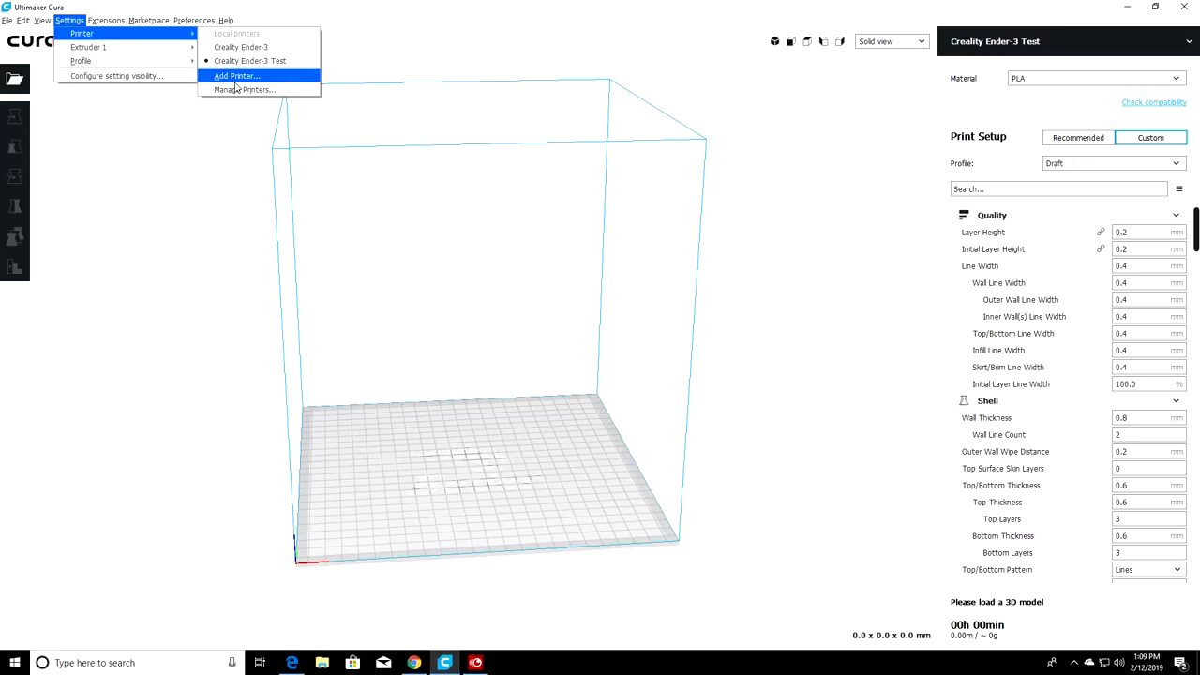
{"action": "left_click", "coordinate": [244, 90]}
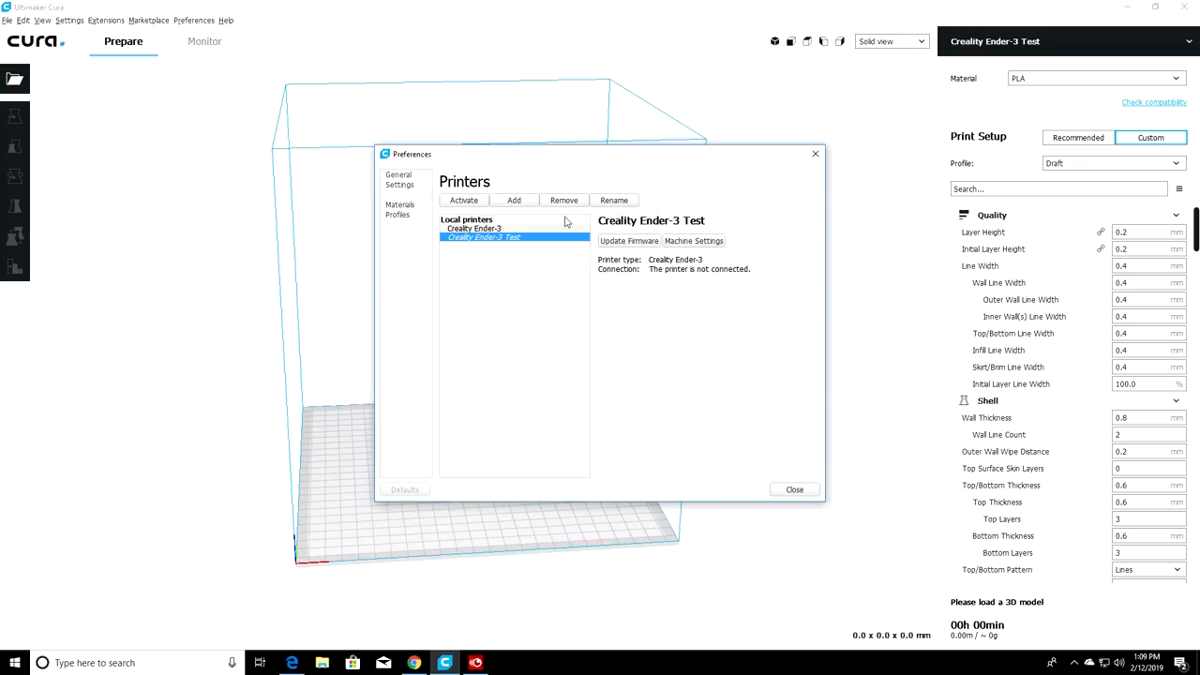
{"action": "mouse_move", "coordinate": [521, 247]}
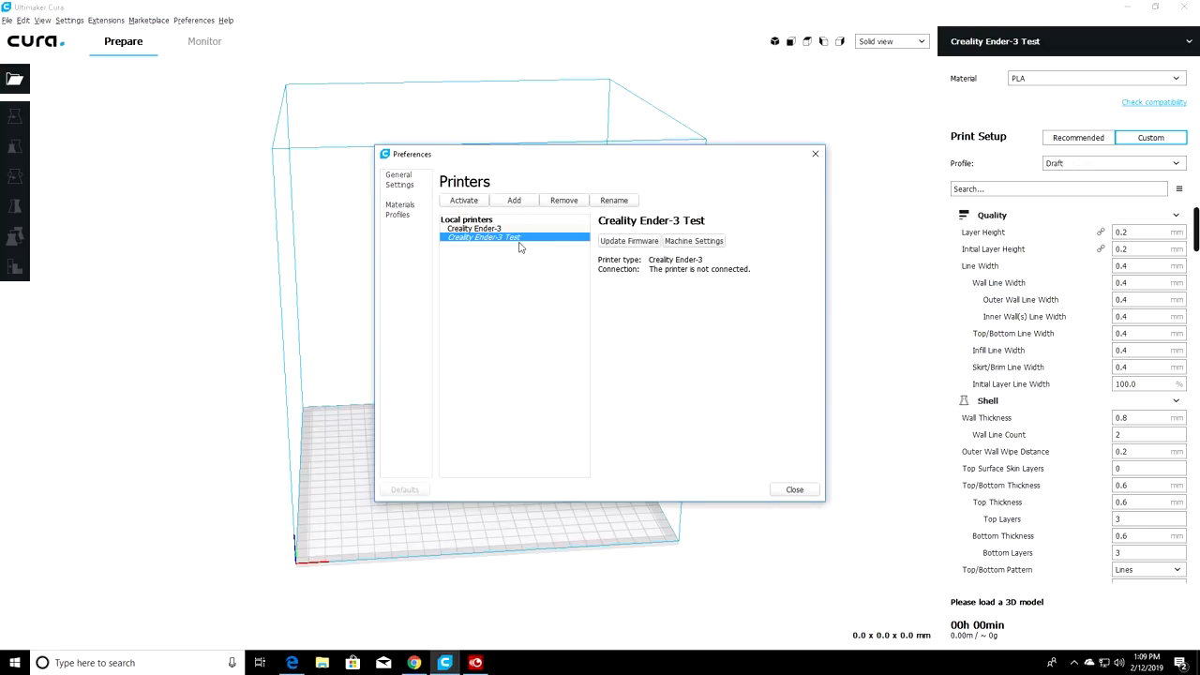
{"action": "left_click", "coordinate": [694, 240]}
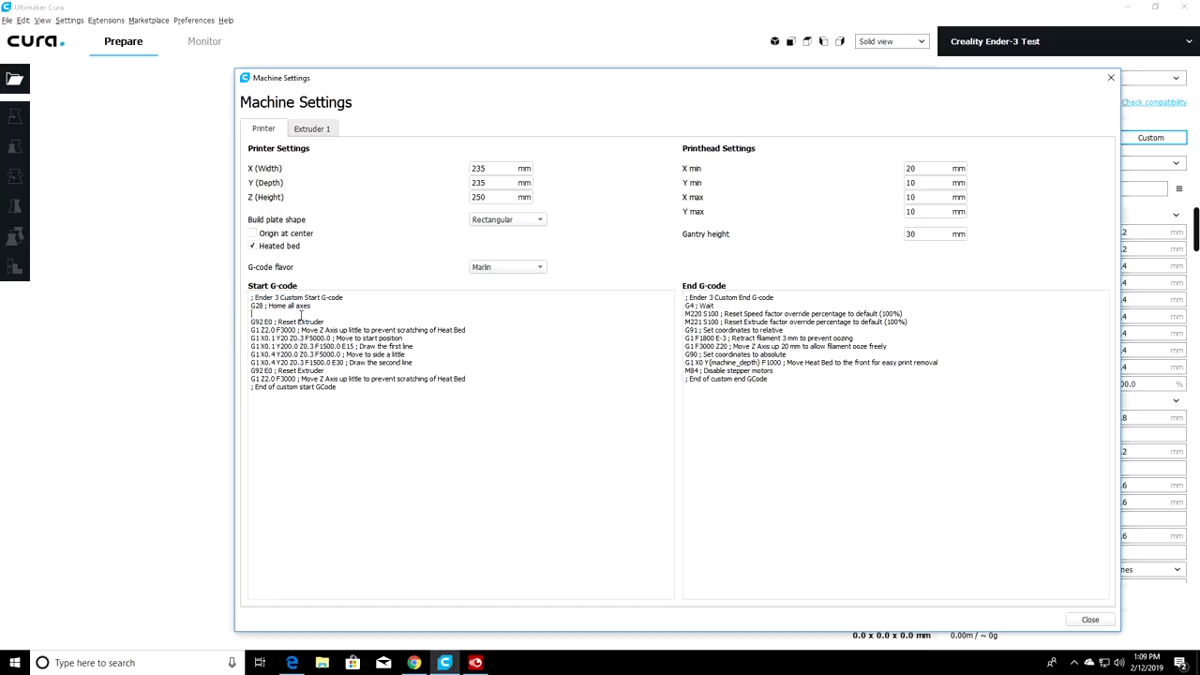
Paste the M92 E93 E-steps line into the Start G-code and close the preferences.
{"action": "right_click", "coordinate": [300, 317]}
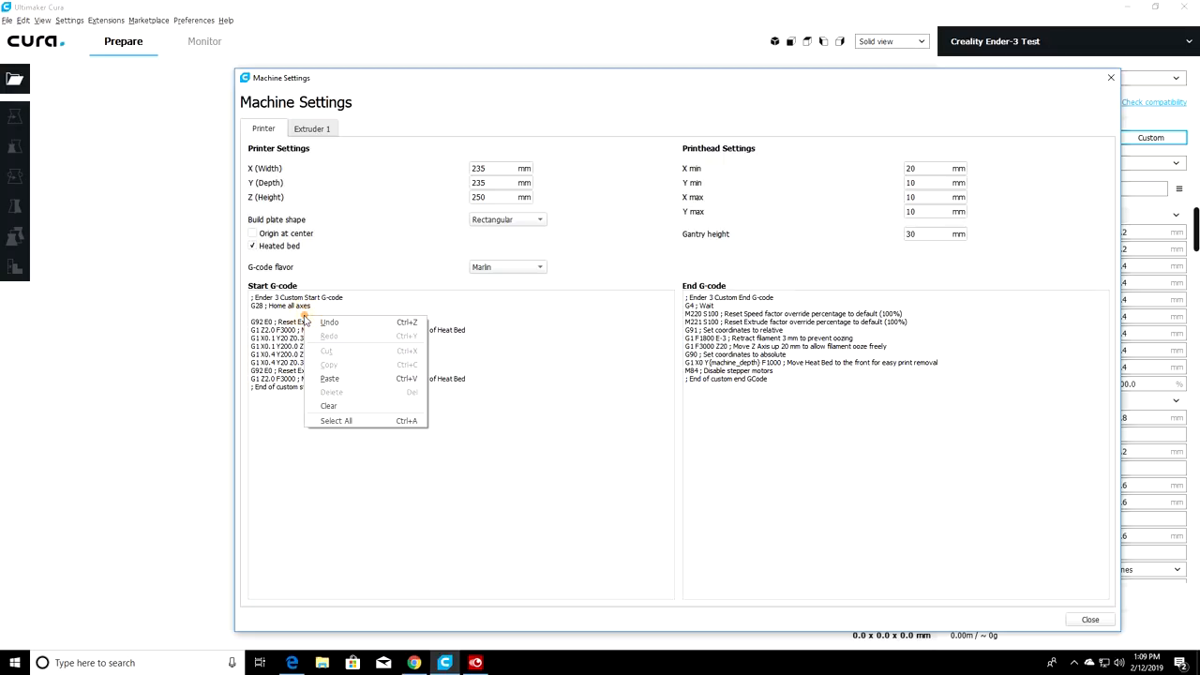
{"action": "left_click", "coordinate": [330, 379]}
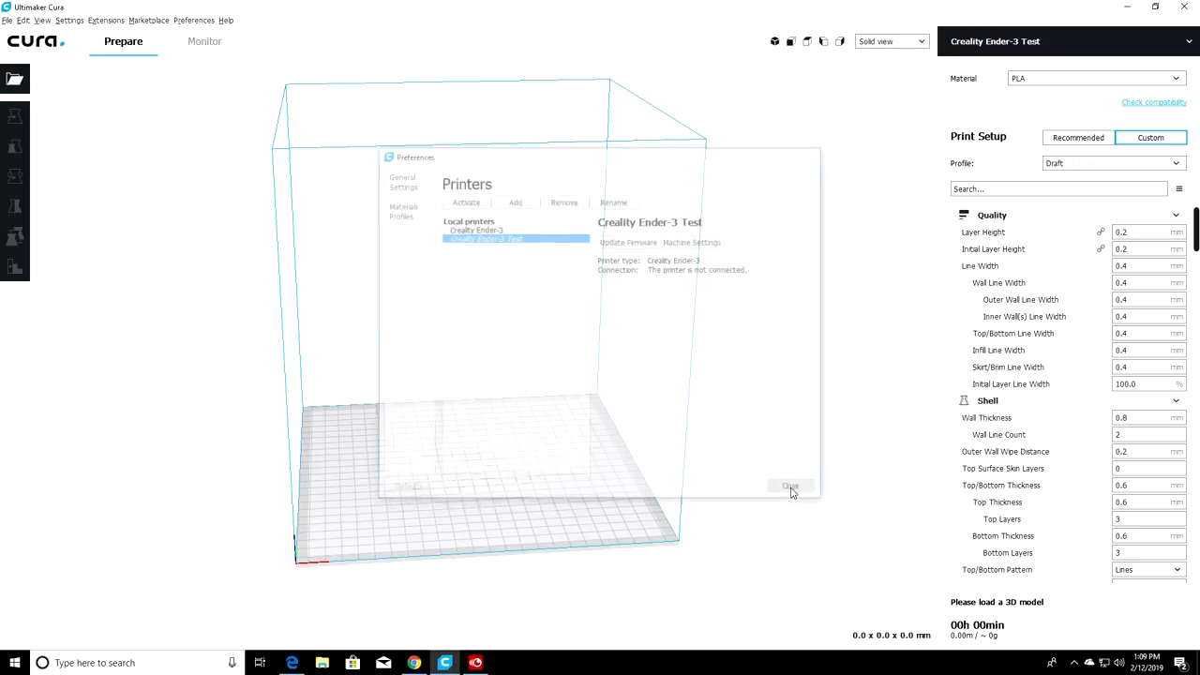
{"action": "left_click", "coordinate": [791, 486]}
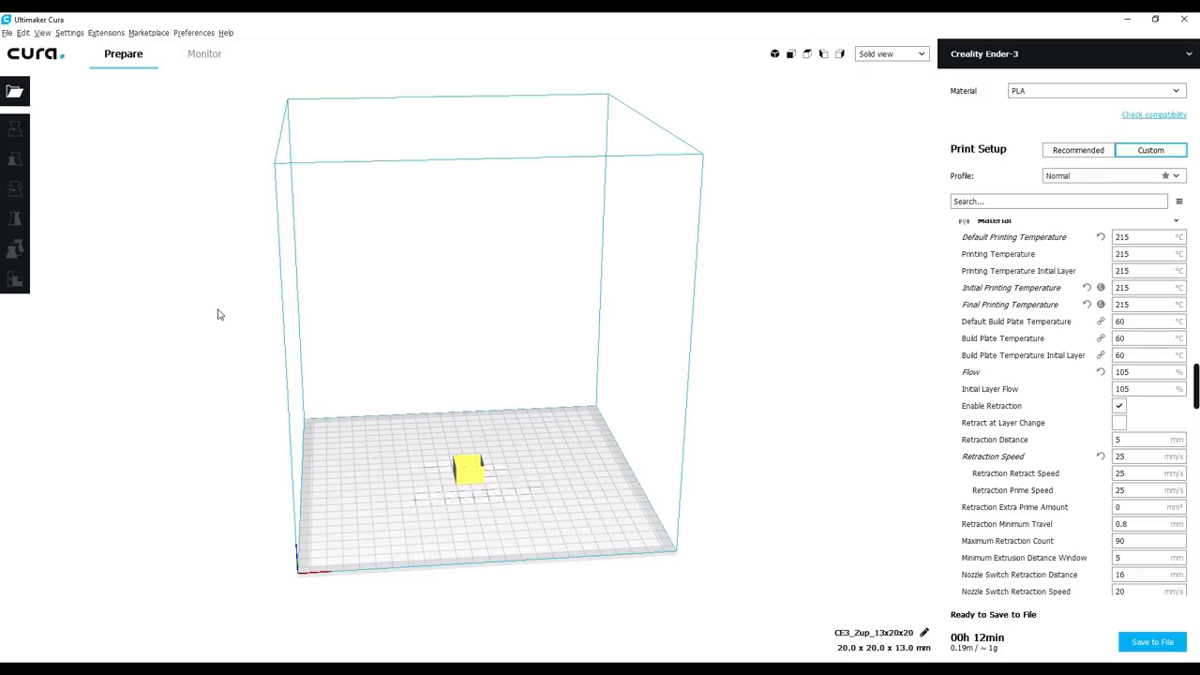
{"action": "mouse_move", "coordinate": [947, 240]}
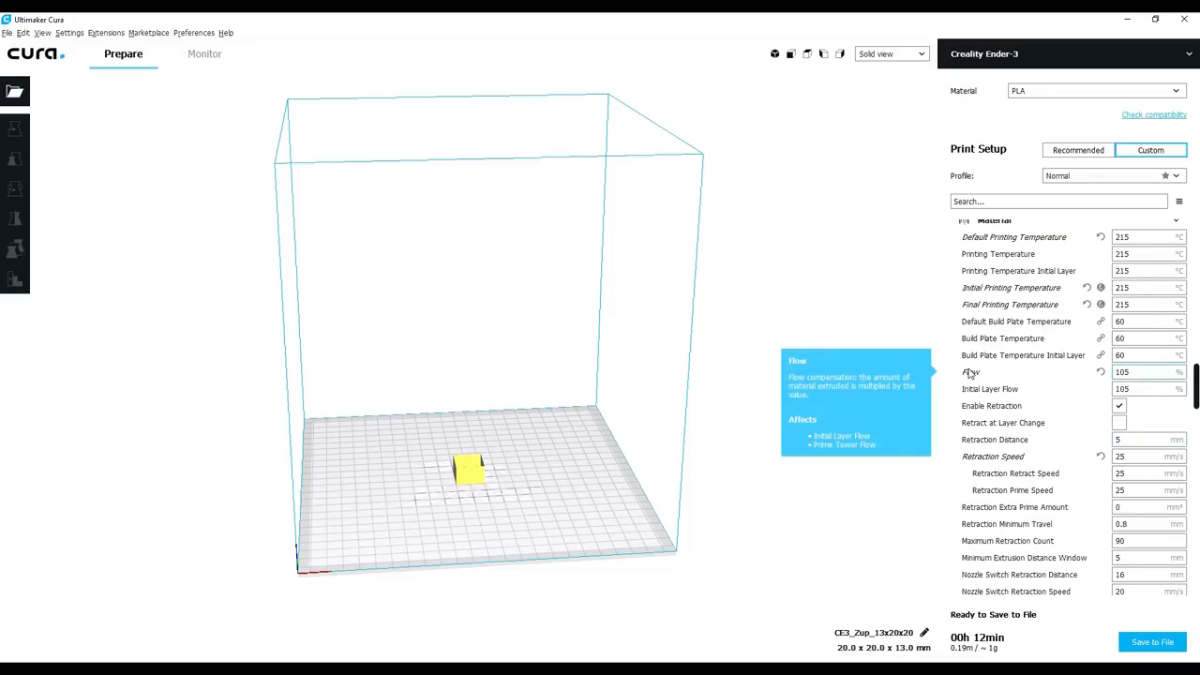
Filter the Custom print settings by searching for "flow".
{"action": "left_click", "coordinate": [1144, 371]}
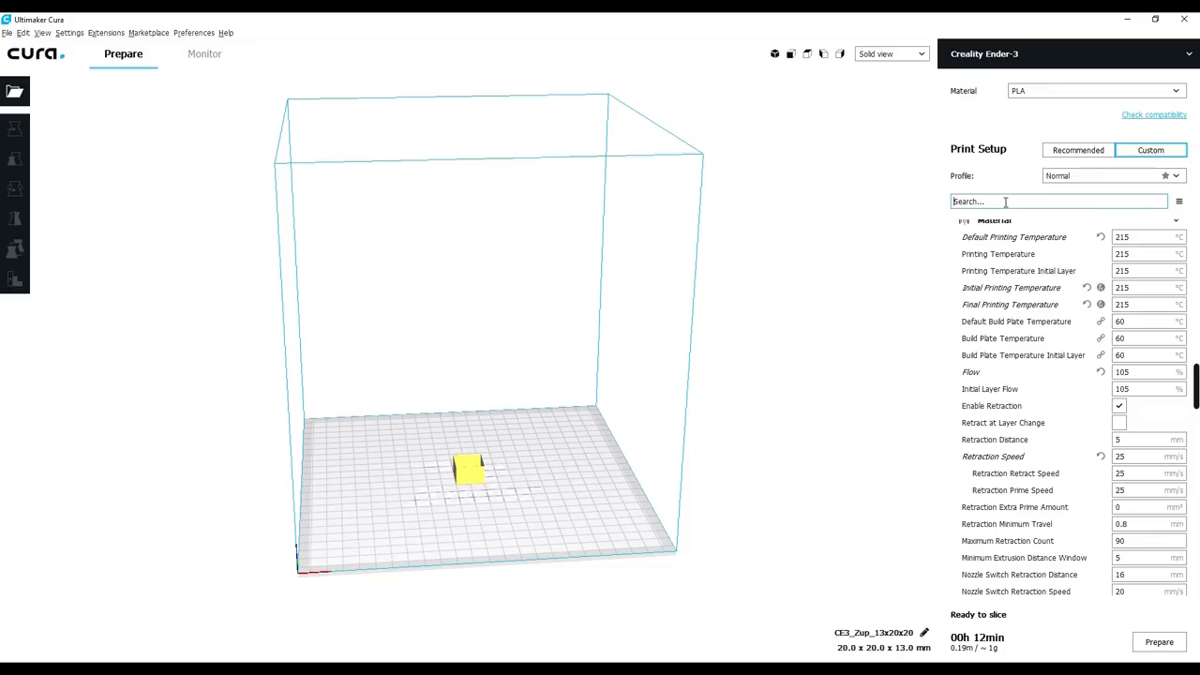
{"action": "type", "text": "fl"}
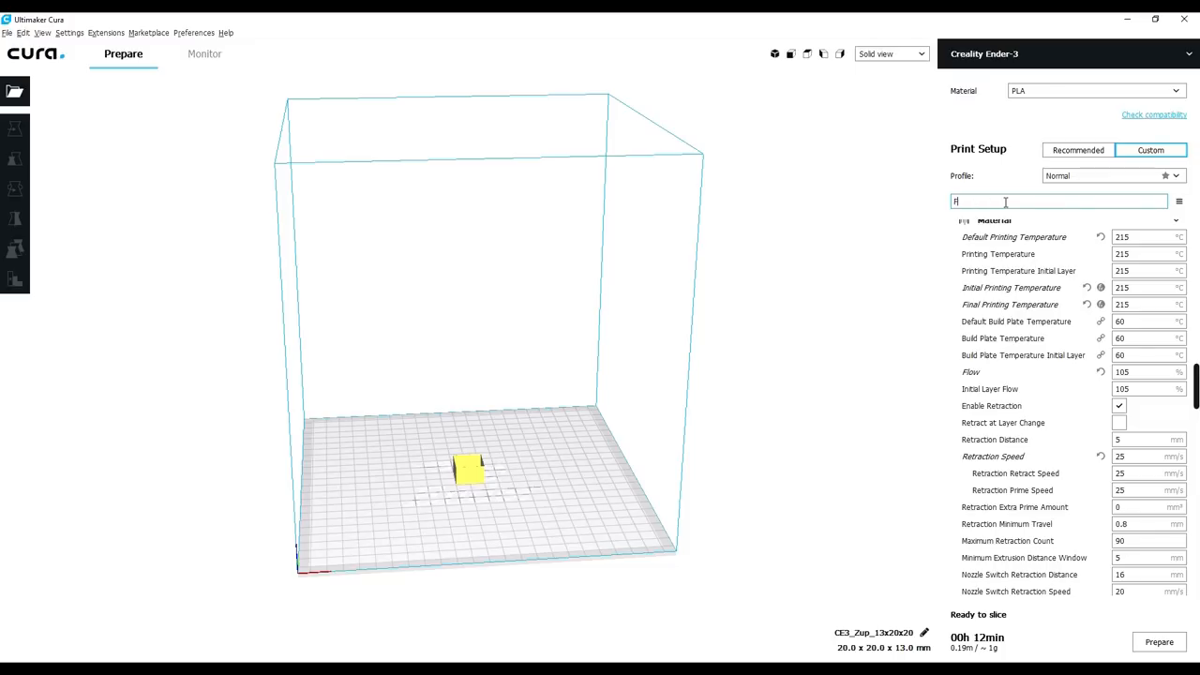
{"action": "type", "text": "low"}
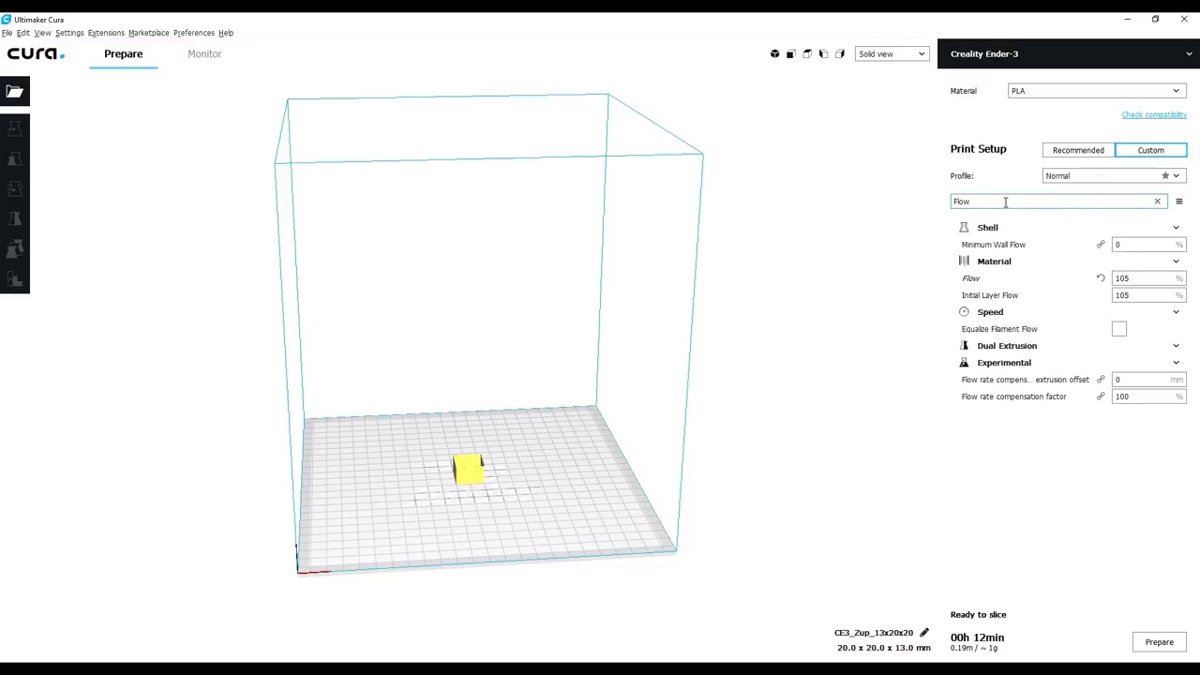